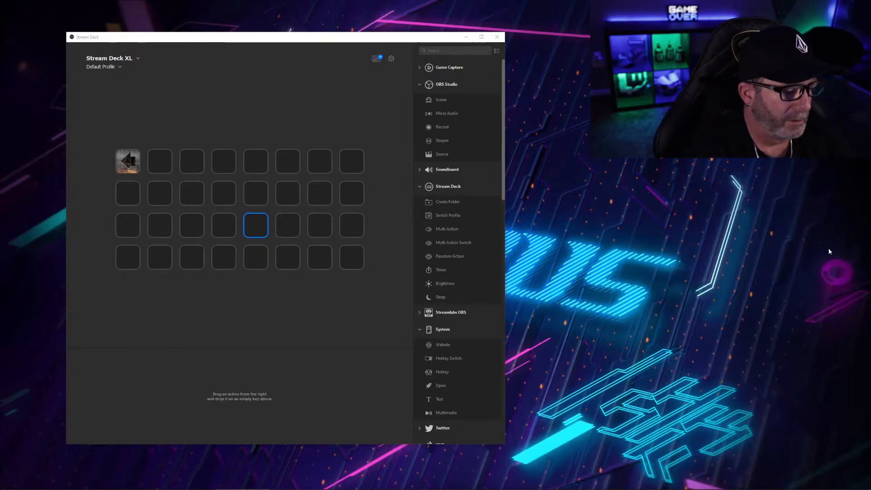
mouse_move(672, 246)
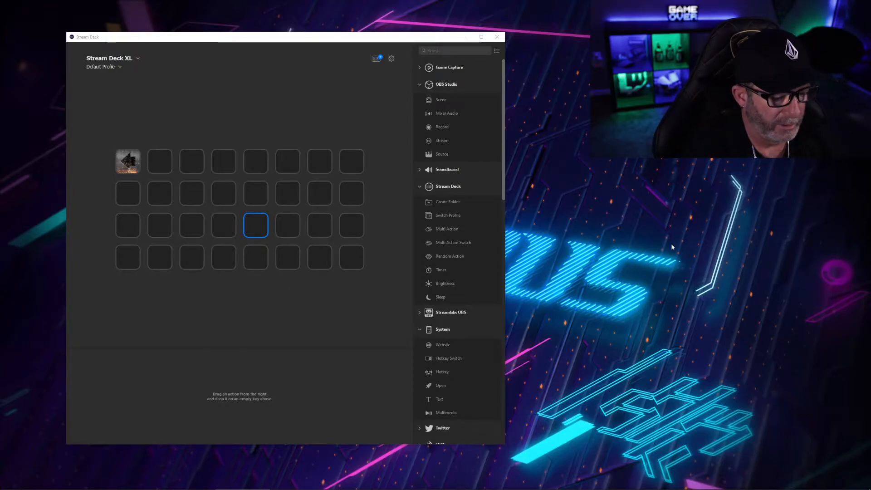
mouse_move(291, 358)
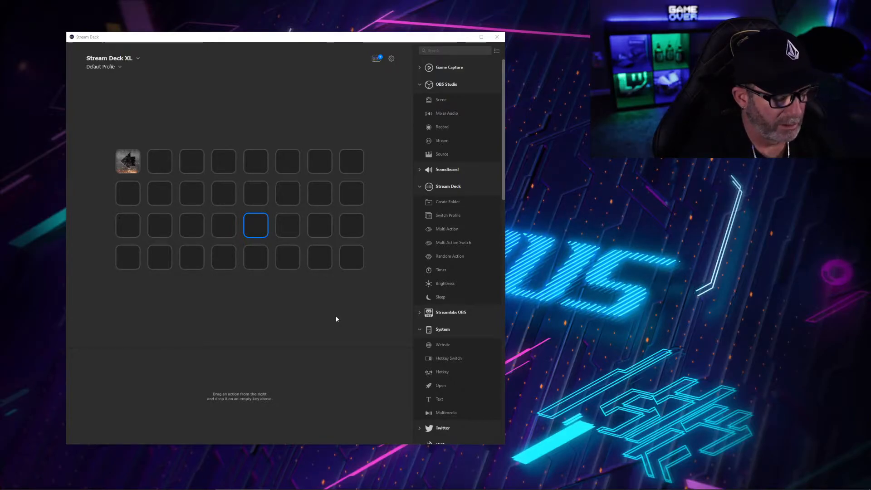
mouse_move(313, 317)
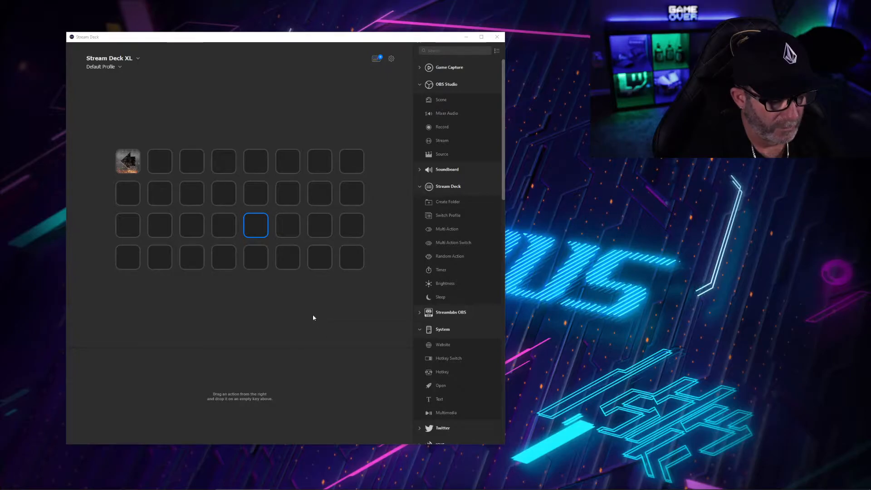
mouse_move(333, 315)
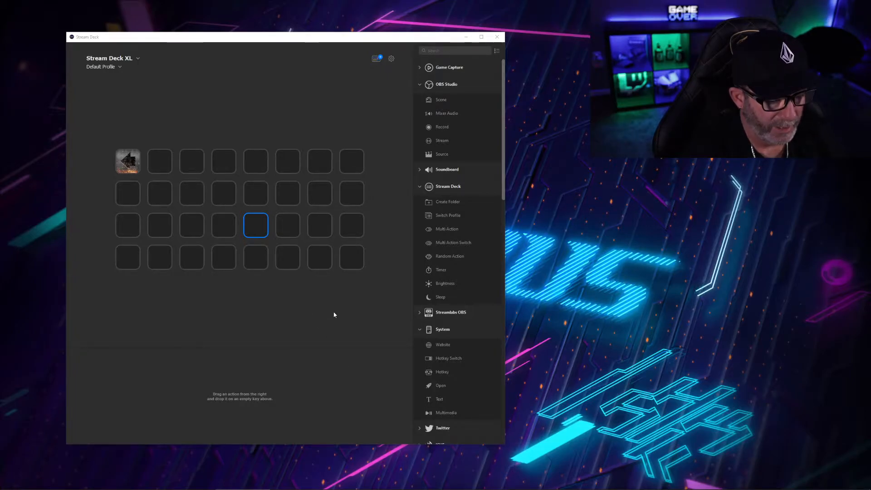
mouse_move(439, 176)
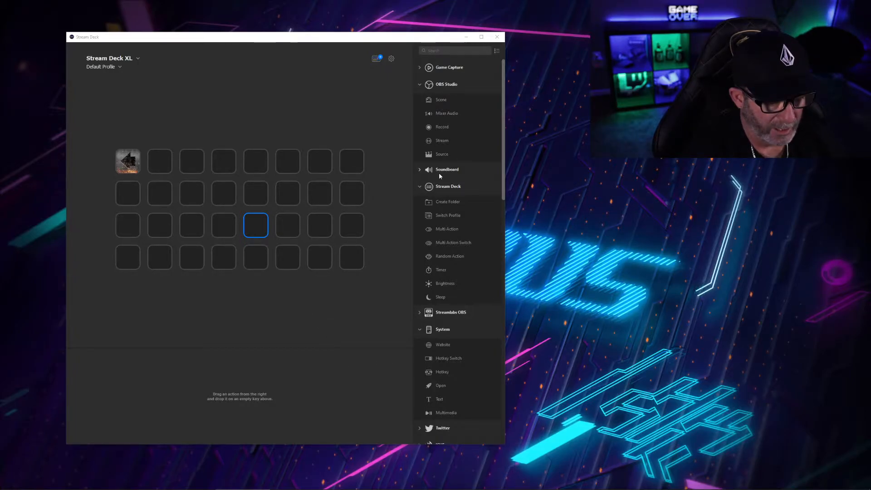
mouse_move(377, 60)
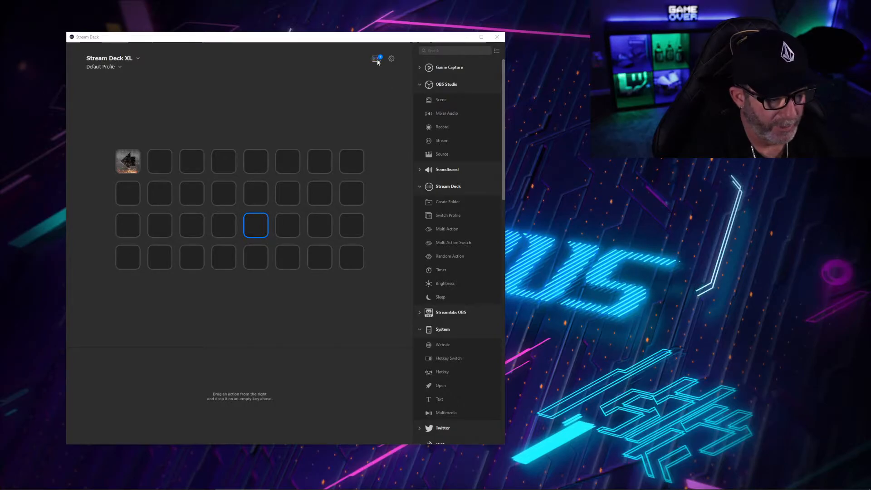
Search the plugin store for the OBS and Twitch plugins, then leave the store
left_click(376, 58)
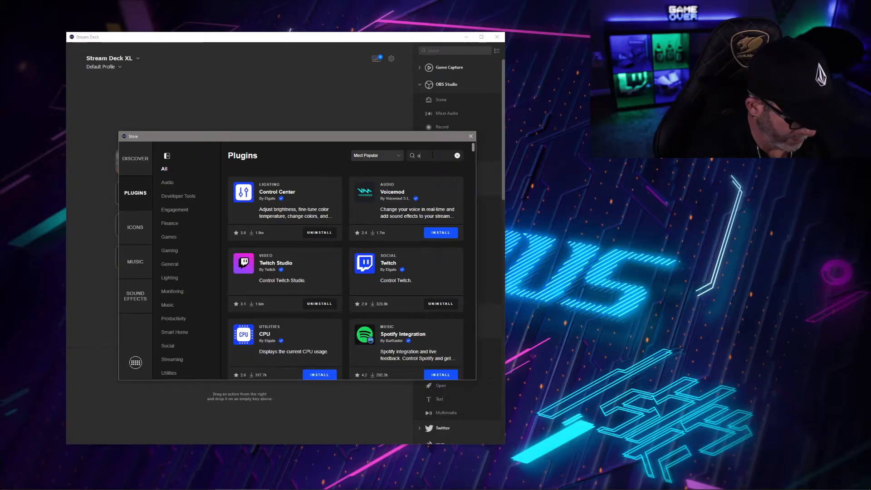
type("bs")
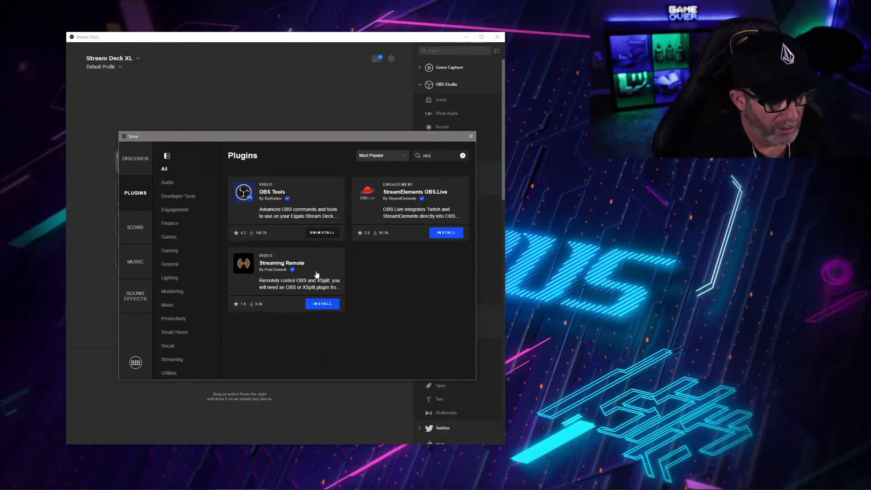
mouse_move(416, 167)
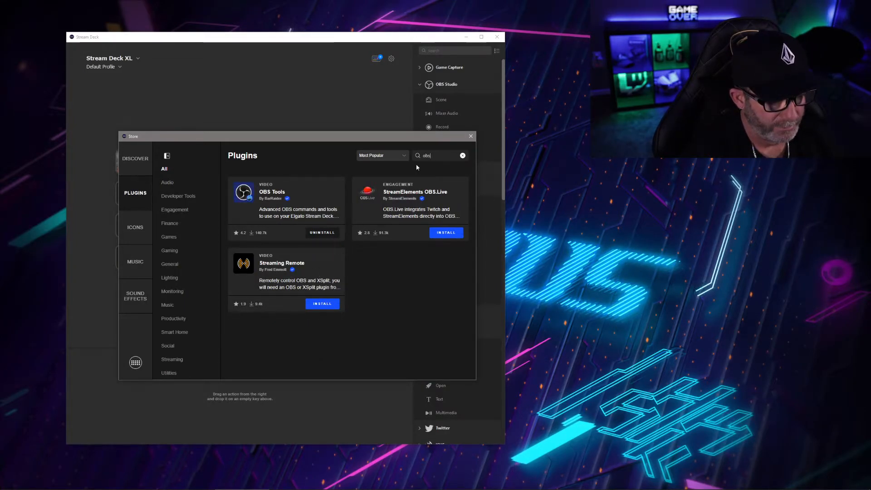
left_click(462, 156)
type("tw")
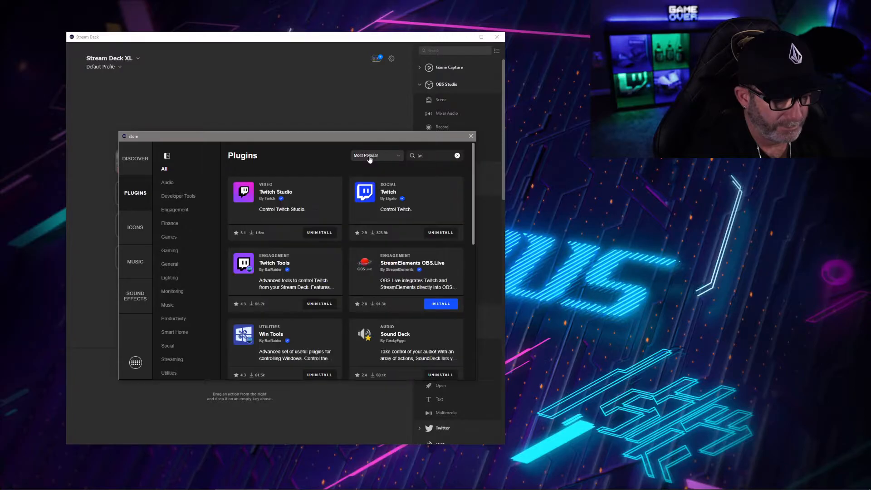
type("itch")
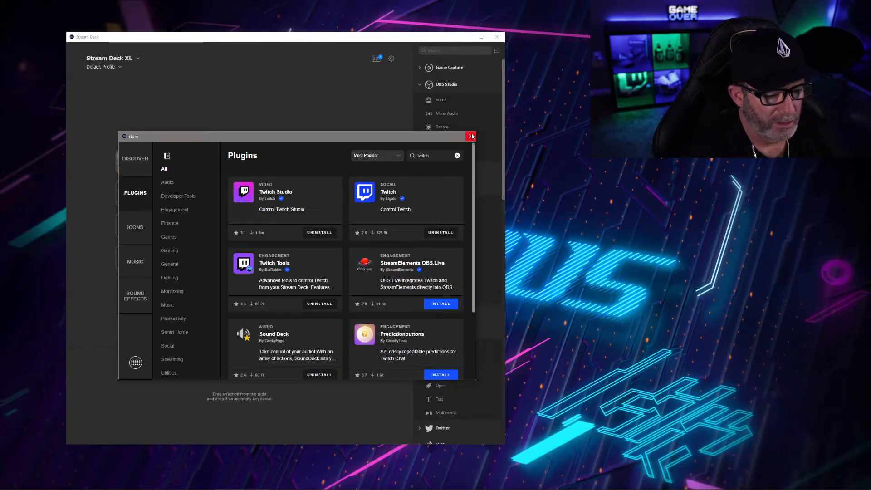
left_click(470, 136)
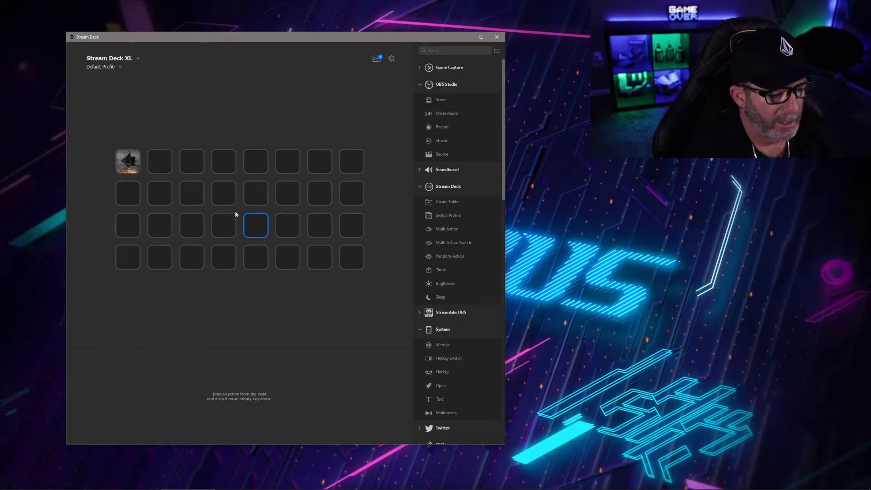
mouse_move(461, 190)
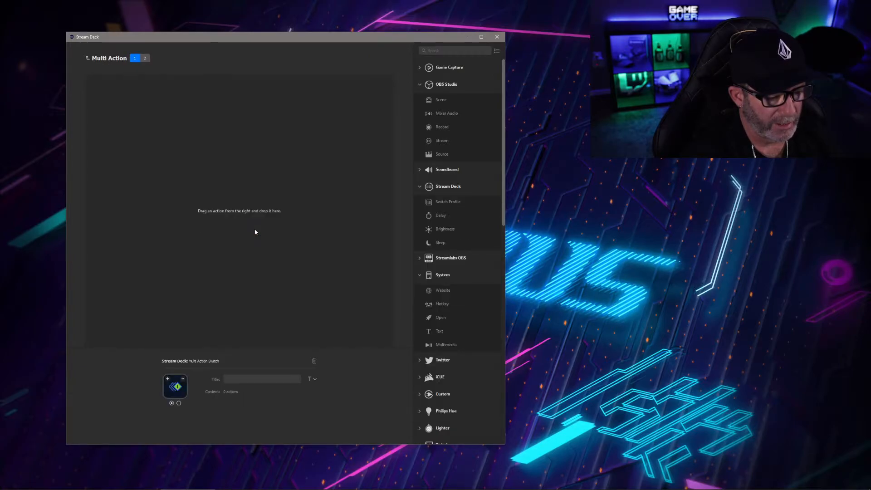
mouse_move(447, 209)
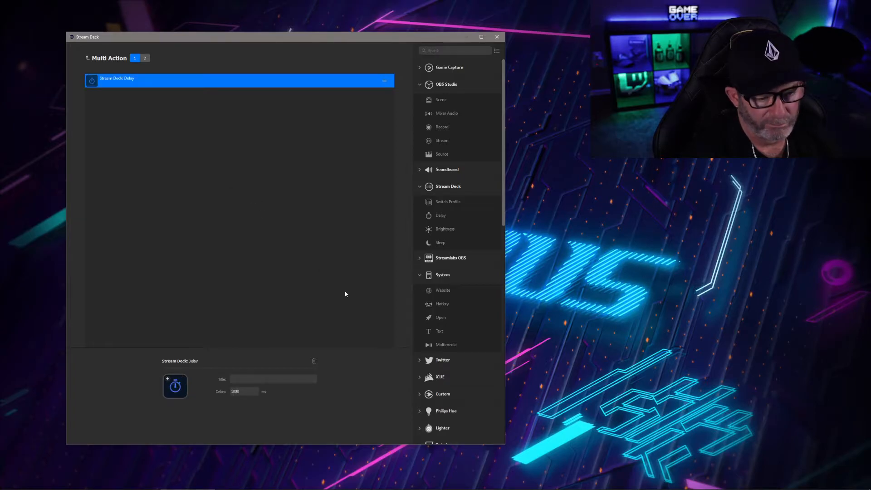
mouse_move(447, 89)
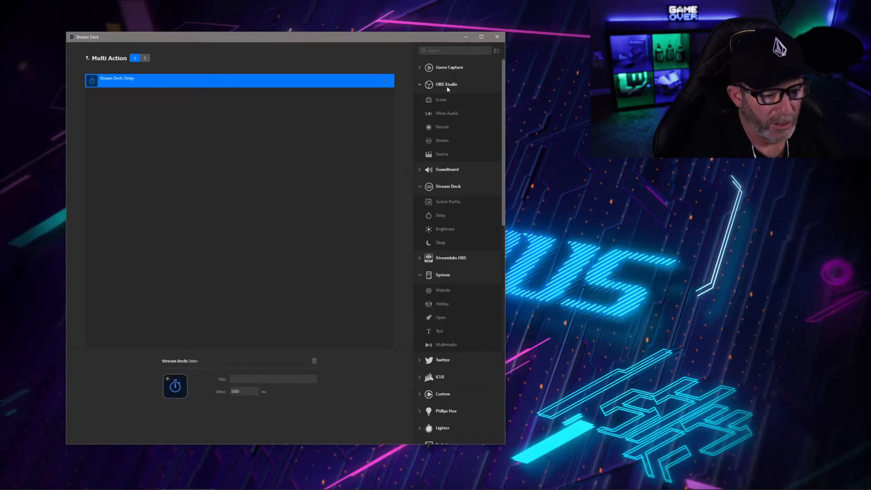
Add an OBS Studio Source action to state 1 of the Multi Action Switch key
left_click(442, 154)
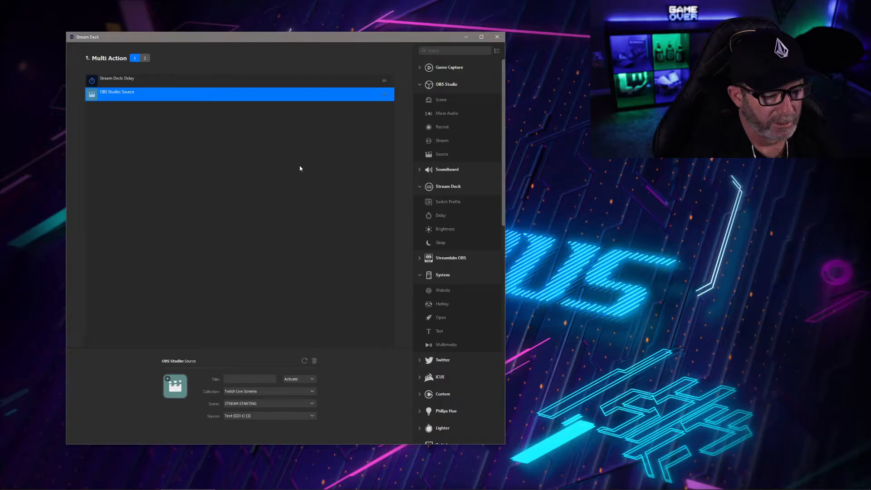
scroll("down", 3)
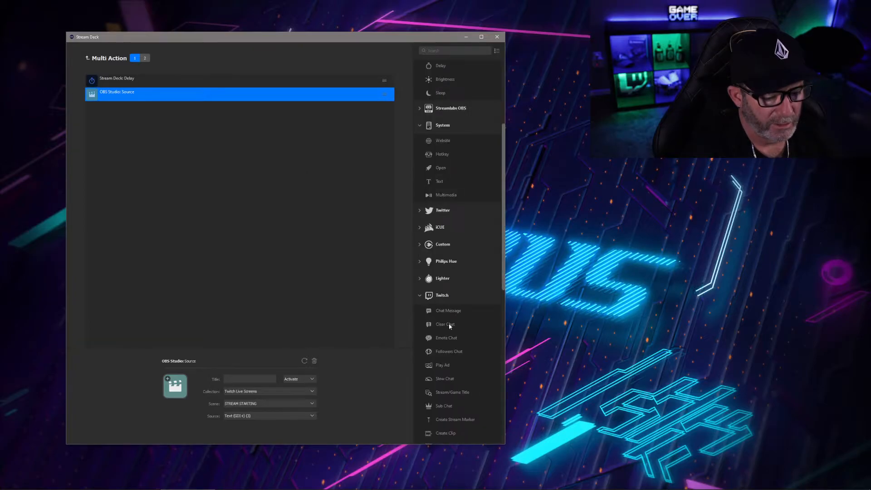
scroll("down", 3)
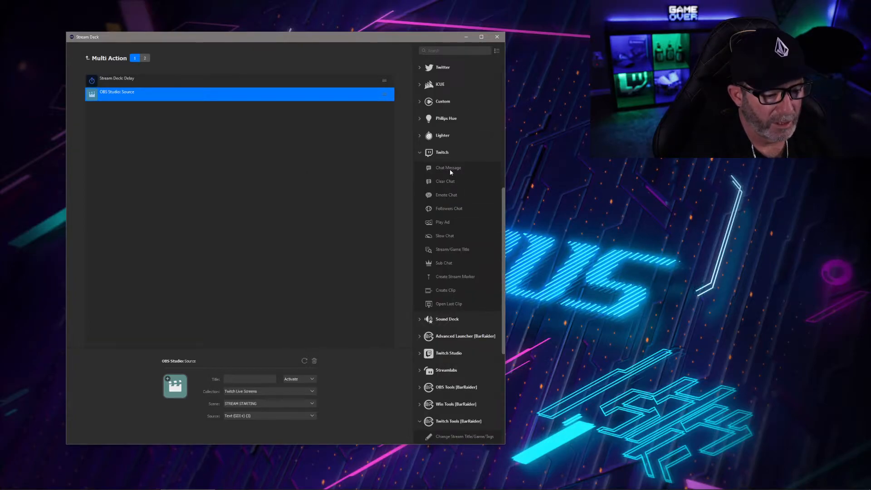
mouse_move(447, 166)
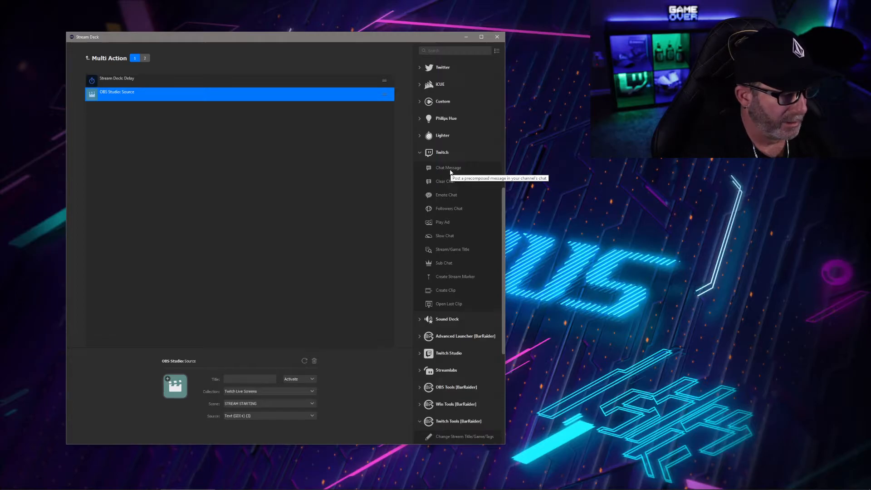
mouse_move(451, 188)
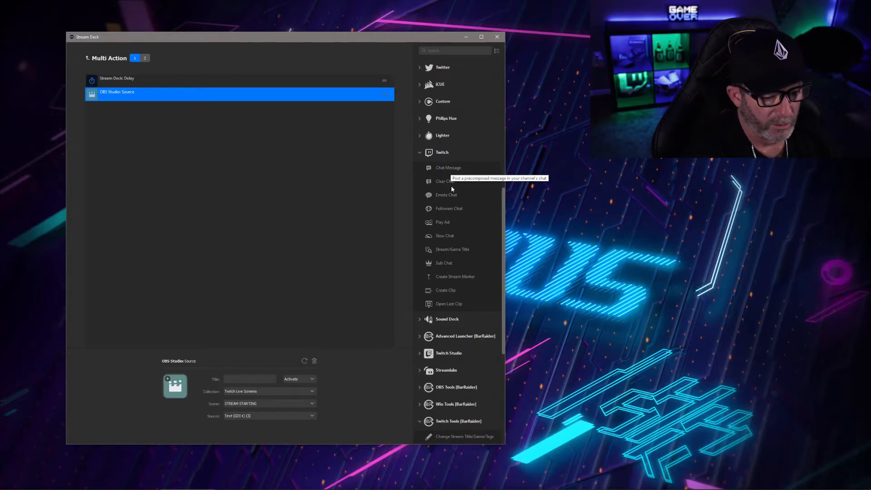
Add Twitch Sub Chat, Slow Chat, Play Ad, Clear Chat, Stream Marker, Delay and Chat Message to state 1
left_click(443, 263)
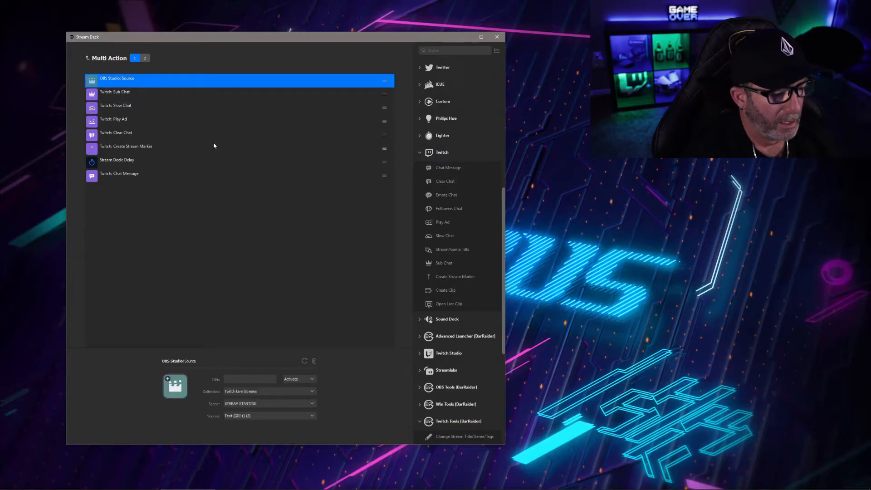
mouse_move(204, 204)
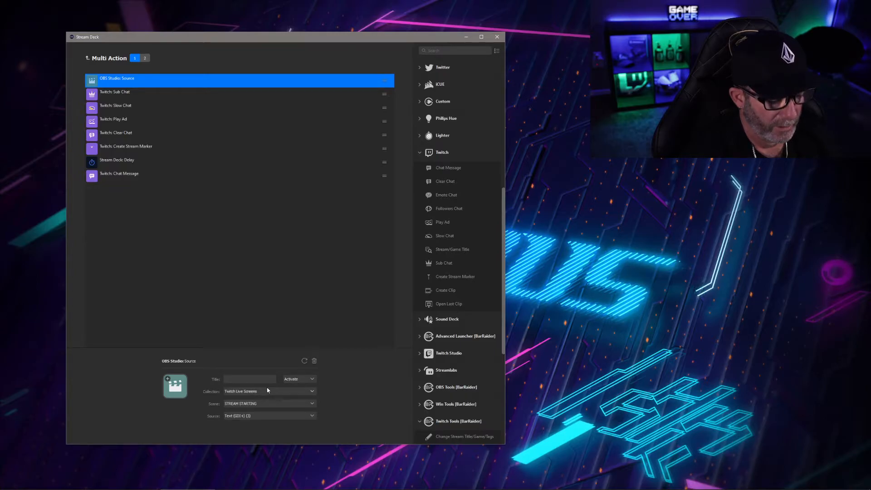
Make the OBS Source action hide the chosen source
left_click(298, 379)
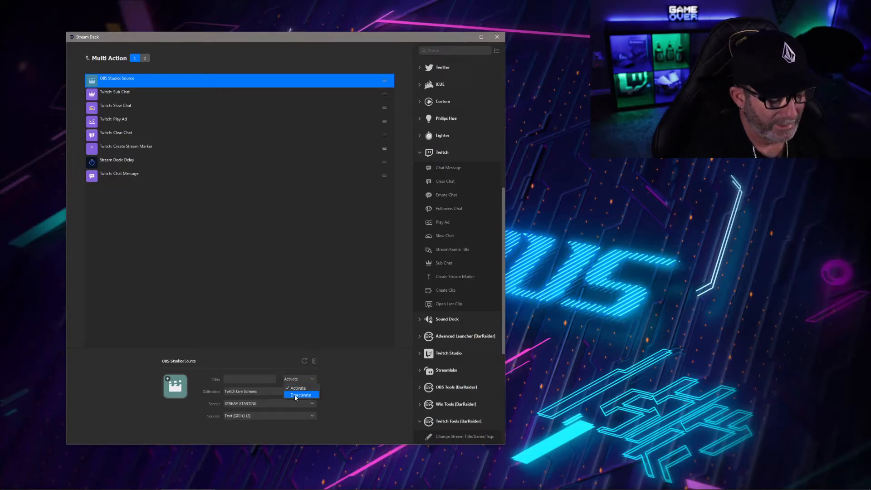
left_click(301, 394)
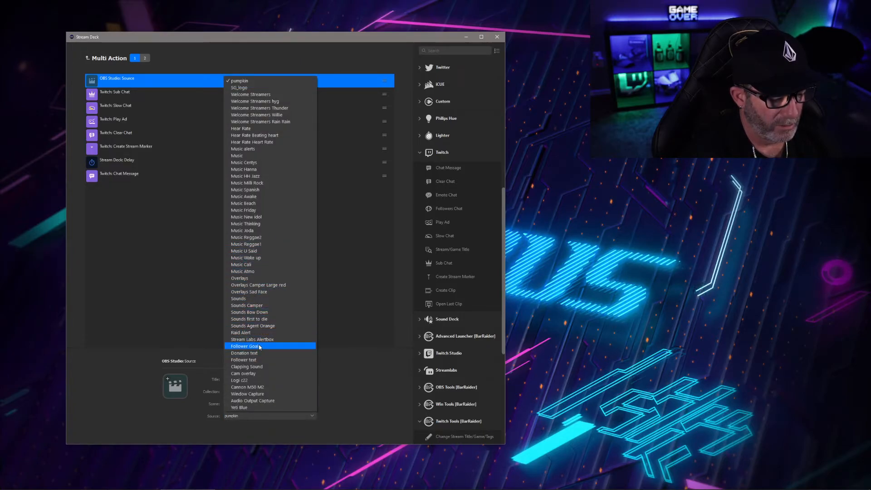
left_click(251, 339)
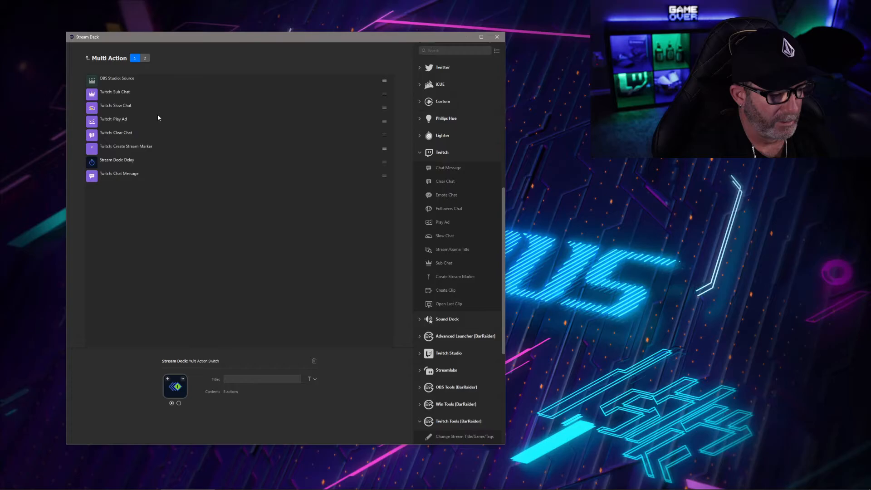
Keep the existing Twitch account on Sub Chat and pick the slow-chat and ad durations
left_click(114, 92)
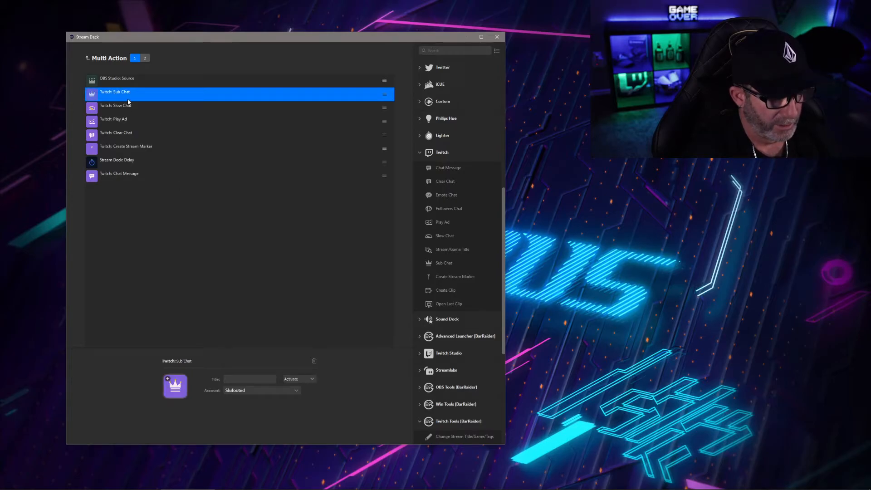
left_click(294, 390)
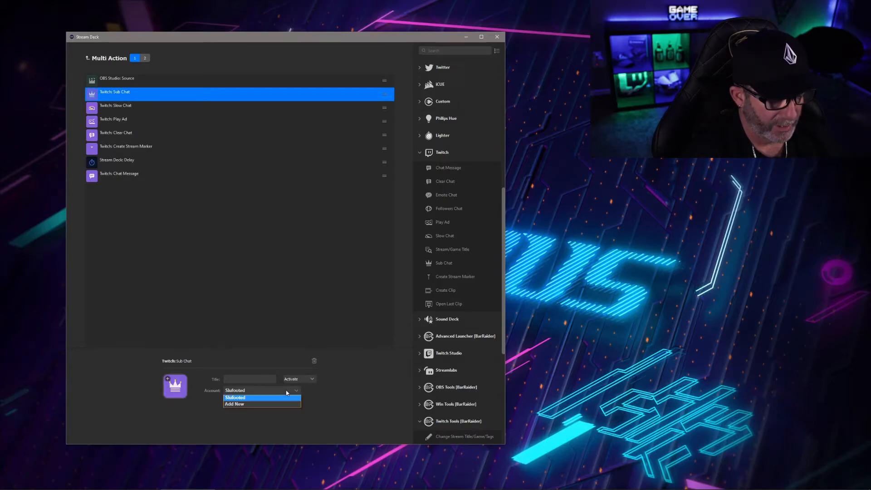
left_click(234, 398)
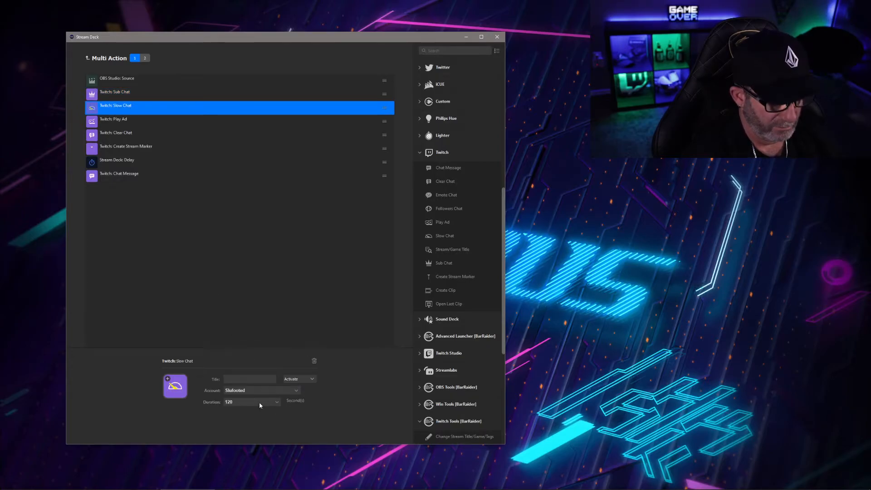
mouse_move(276, 395)
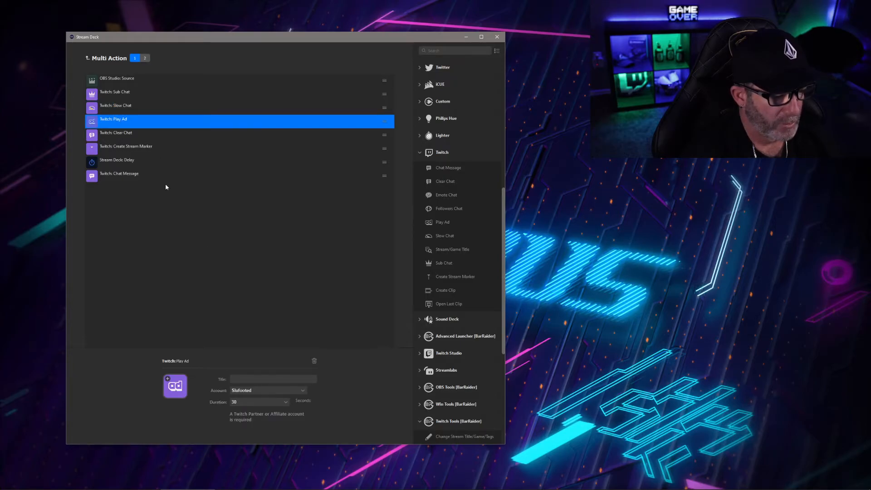
left_click(285, 402)
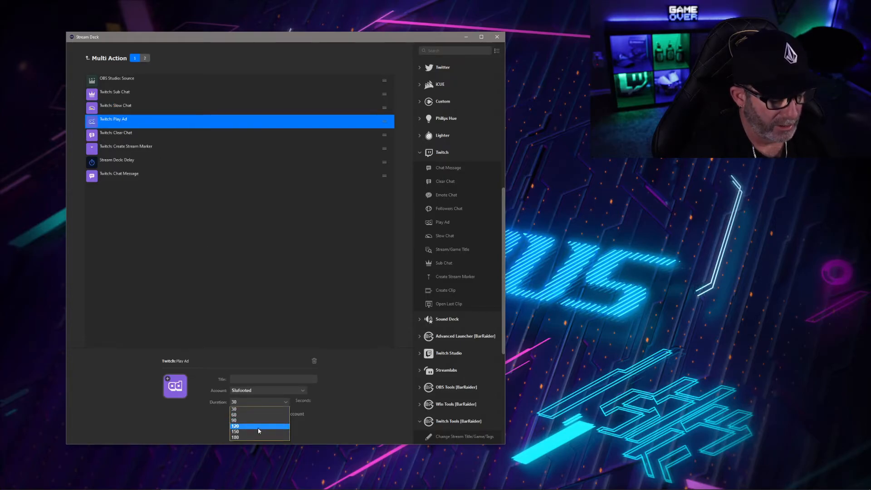
left_click(235, 427)
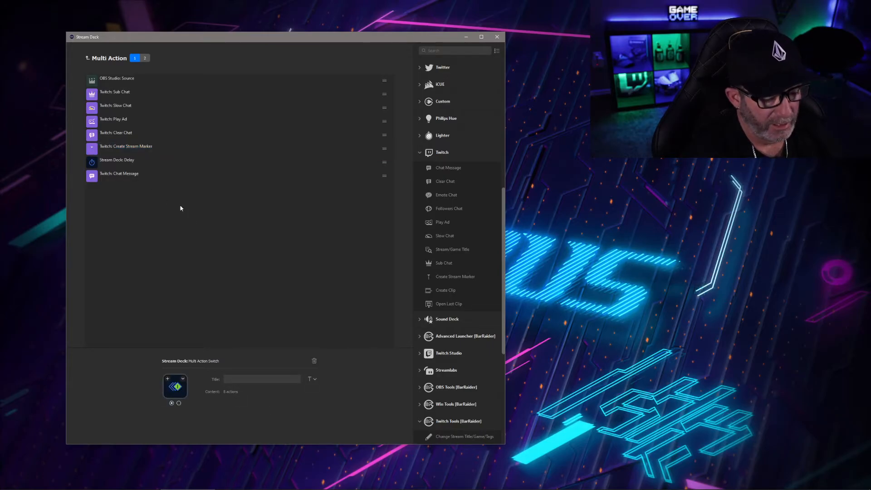
mouse_move(142, 109)
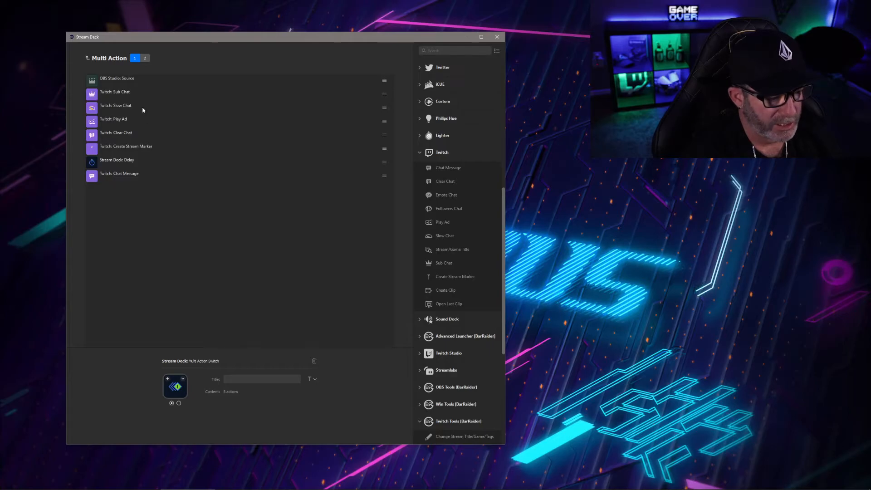
mouse_move(152, 139)
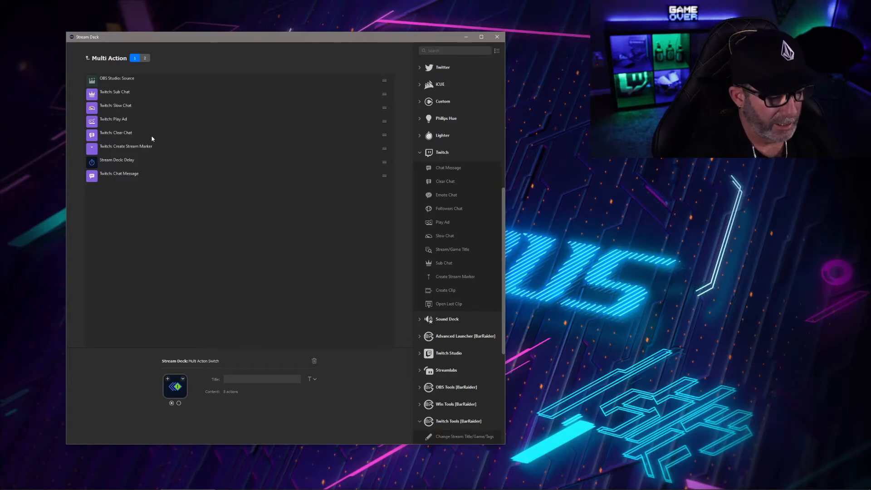
mouse_move(149, 134)
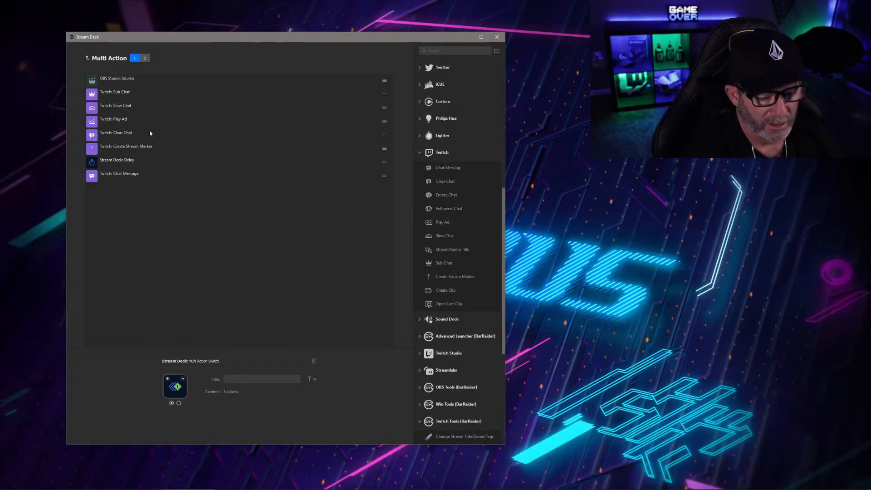
mouse_move(142, 102)
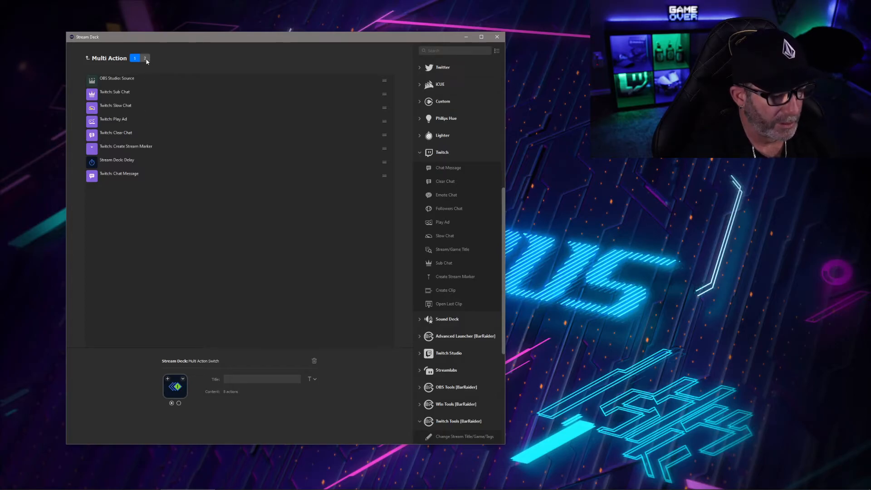
Fill state 2 with Slow Chat, Sub Chat and OBS Source actions reversing state 1, then return to state 1
left_click(144, 58)
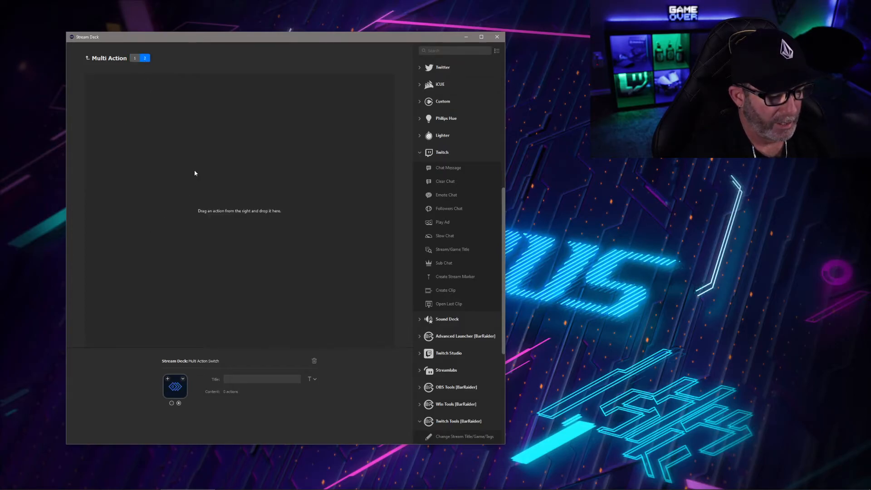
mouse_move(452, 232)
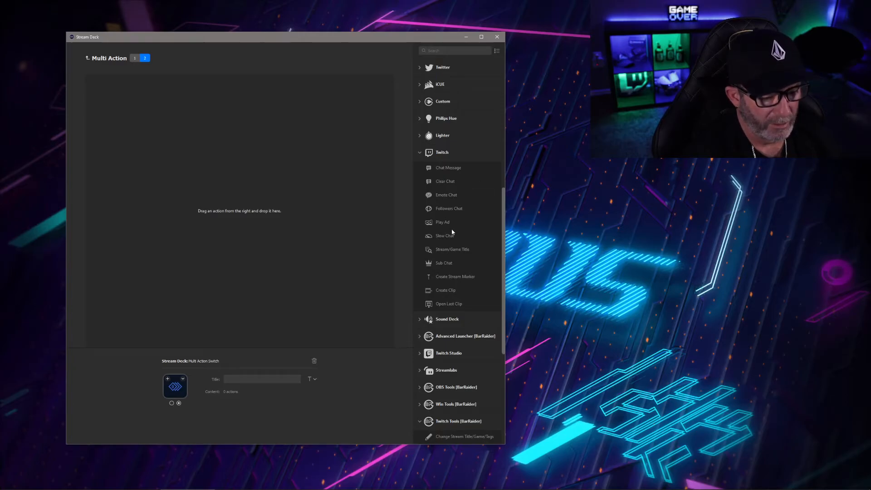
mouse_move(446, 236)
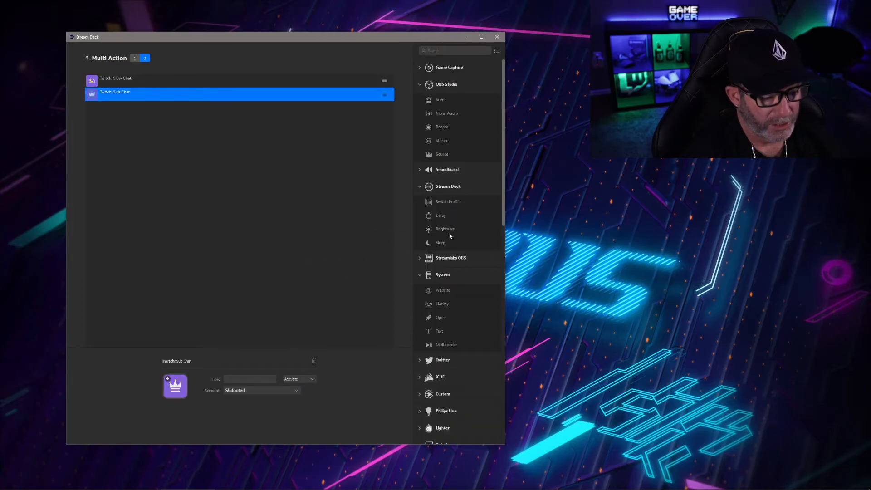
mouse_move(444, 154)
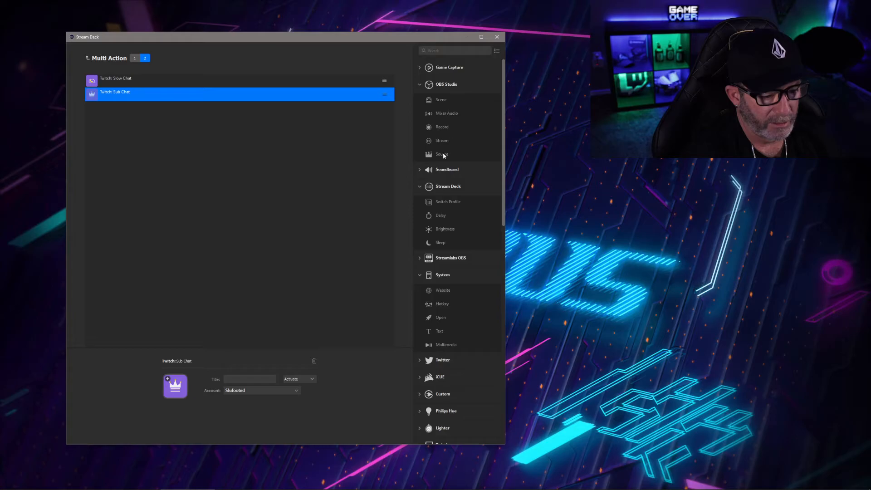
left_click(442, 154)
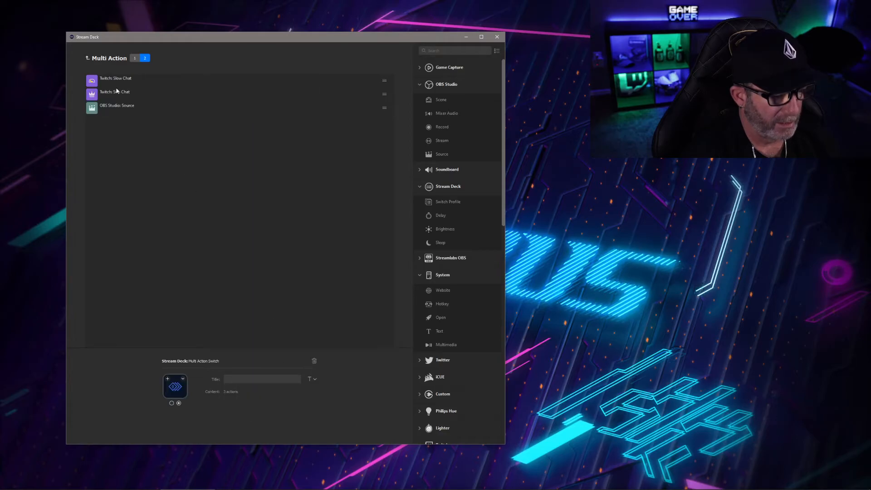
left_click(114, 92)
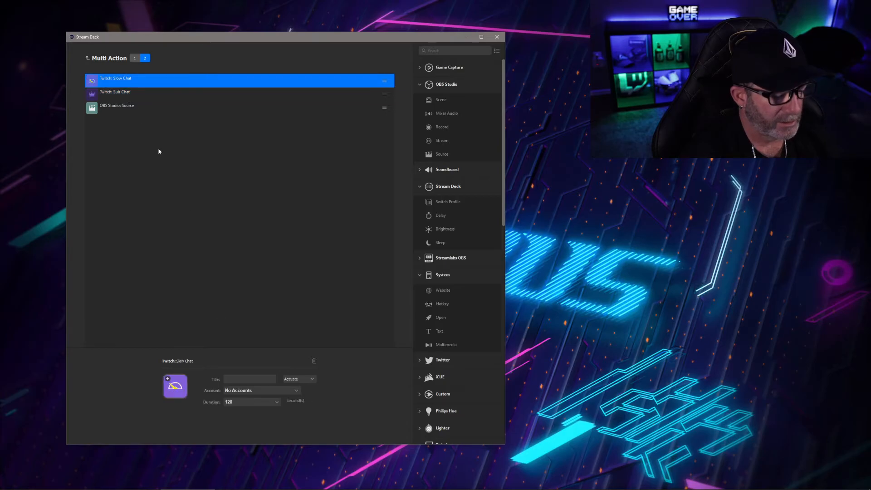
left_click(261, 390)
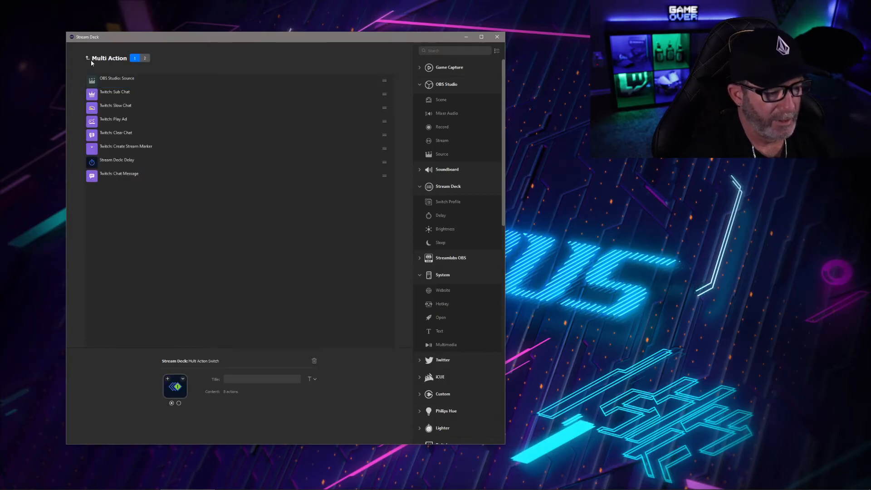
Go back to the key grid, browse the icon library for the panic key and deselect it
left_click(88, 58)
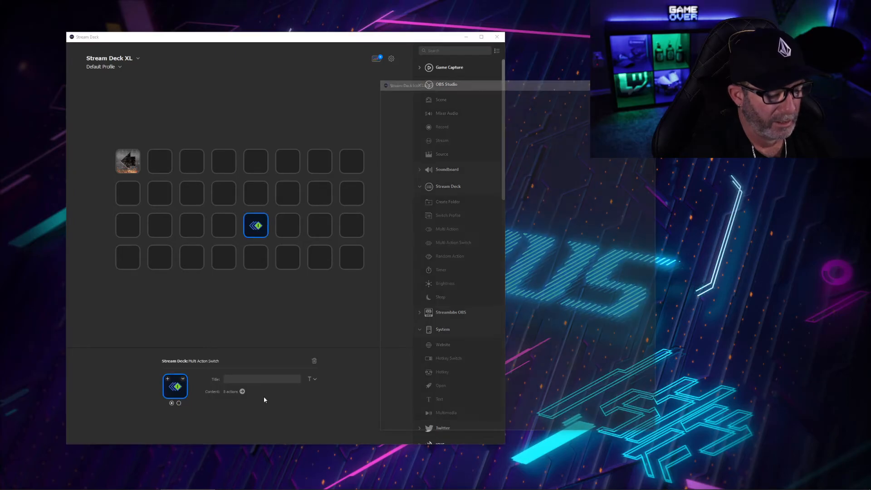
left_click(375, 58)
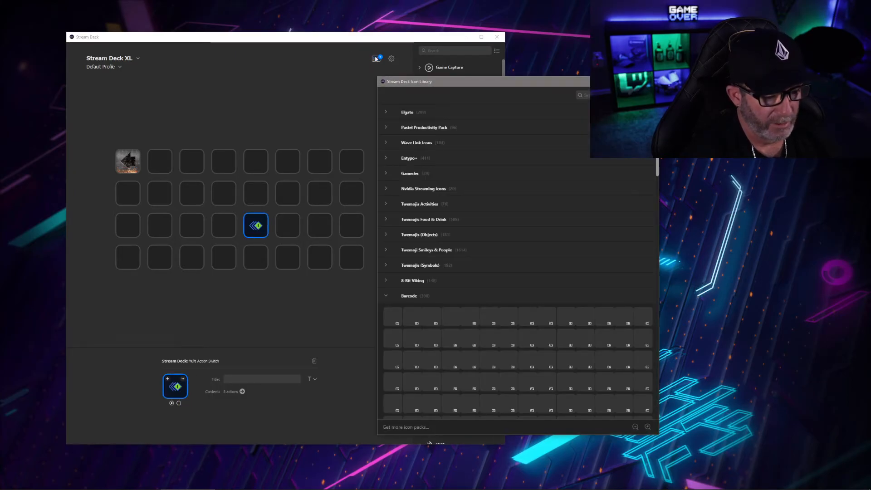
scroll("down", 3)
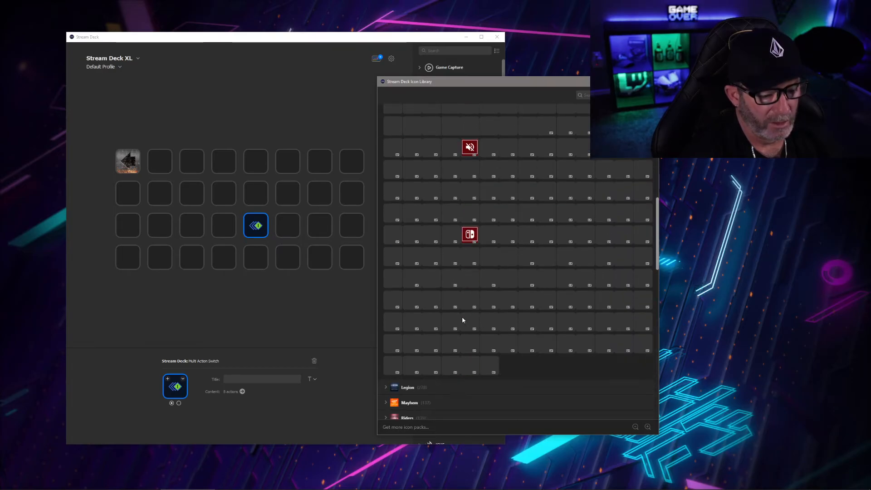
scroll("up", 3)
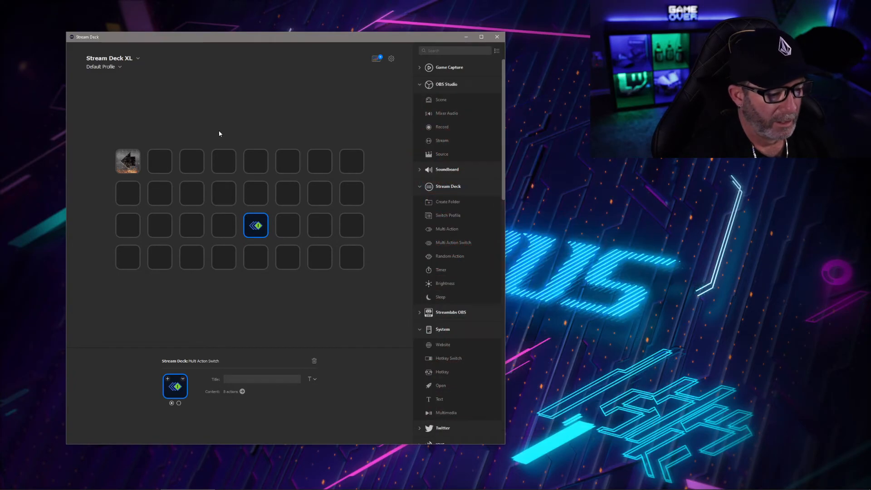
left_click(222, 115)
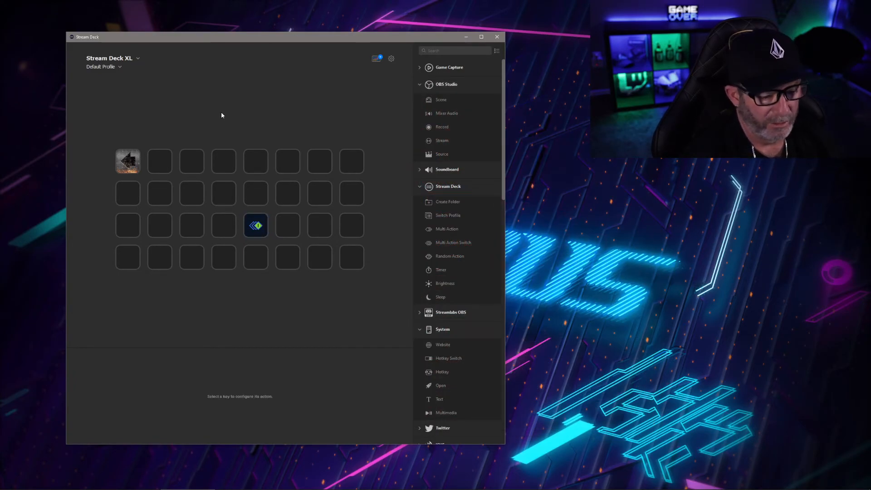